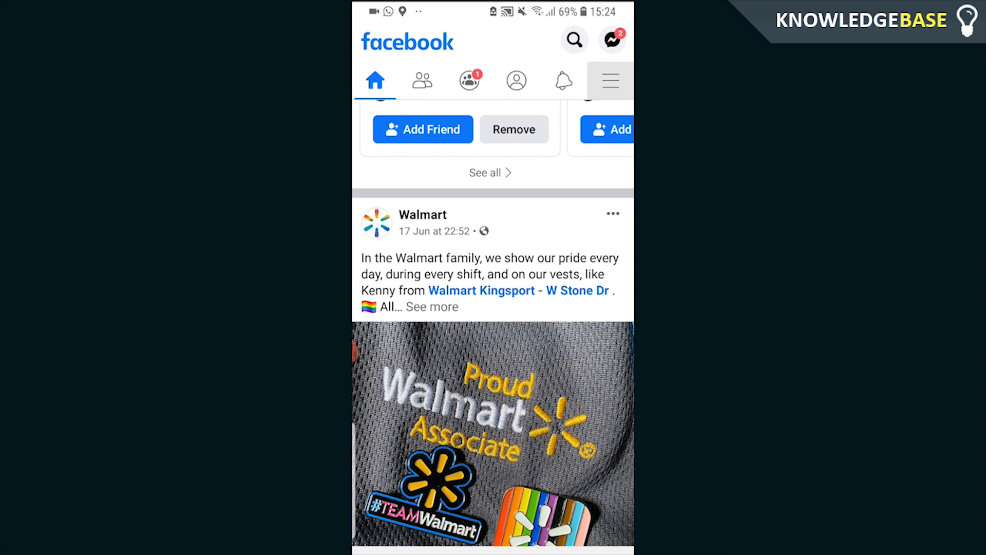
- Reach the Privacy settings page from the news feed menu and scroll to the Your activity section
left_click(609, 80)
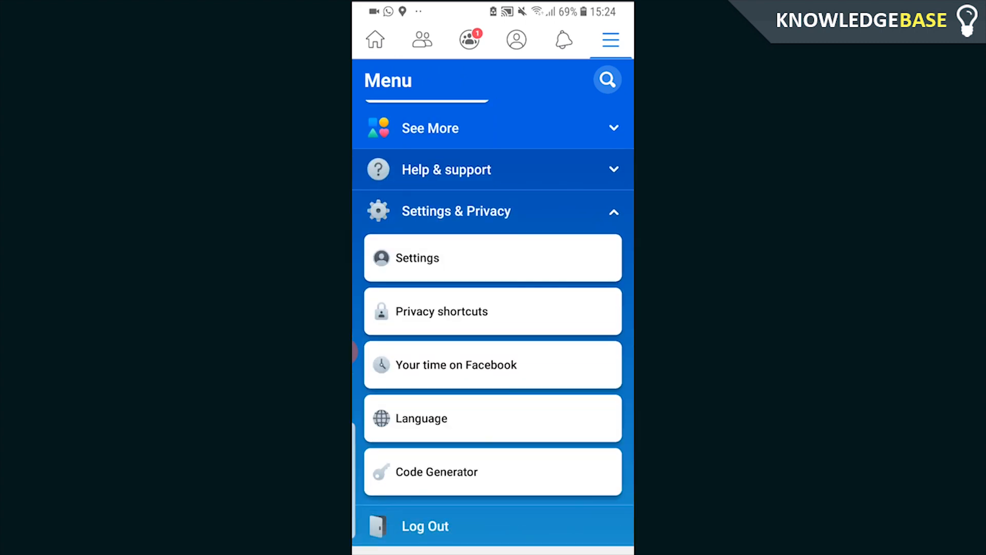
left_click(417, 257)
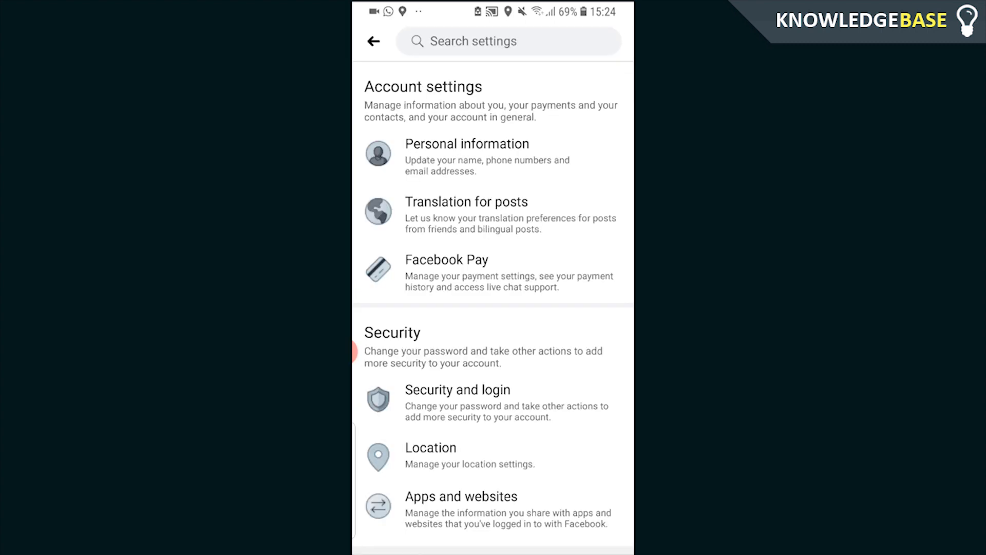
scroll("down", 3)
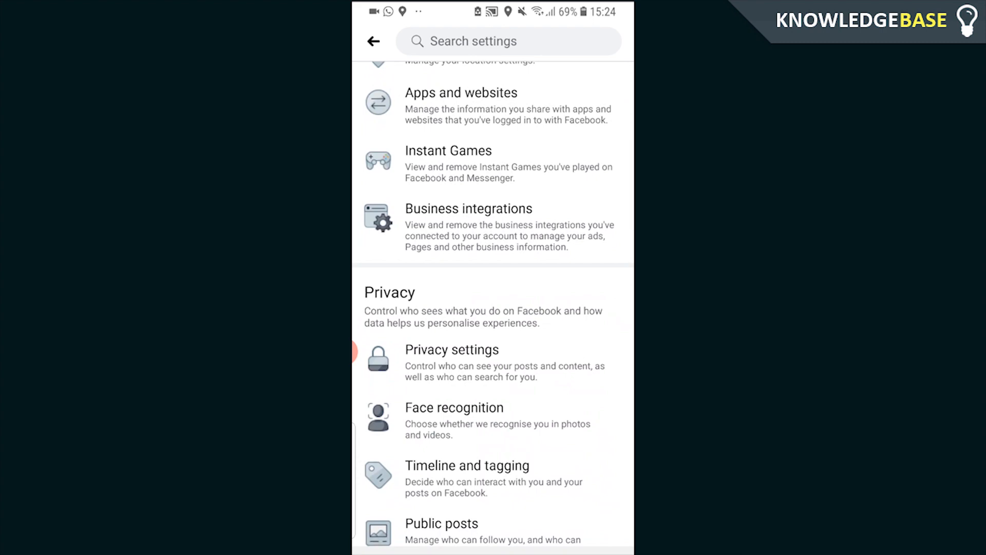
left_click(451, 350)
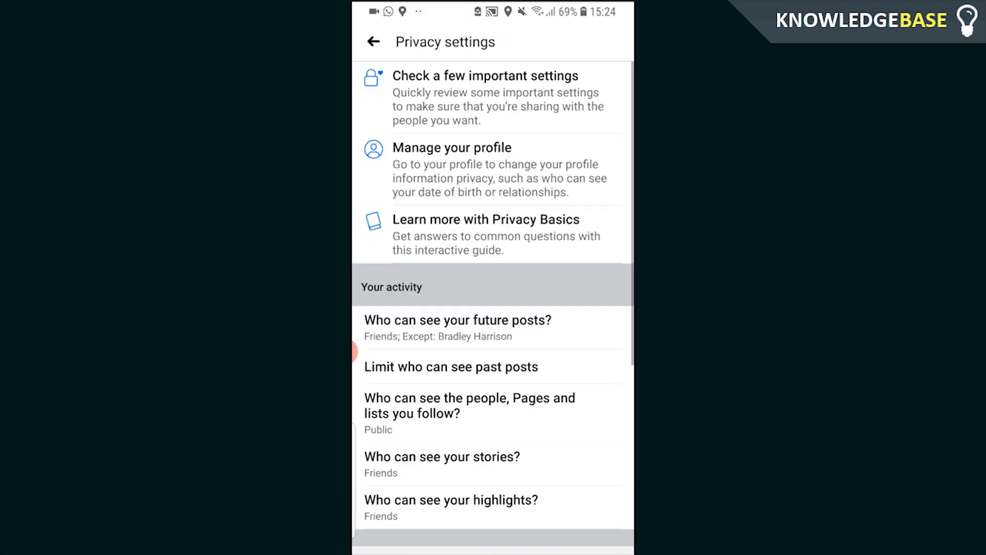
scroll("down", 3)
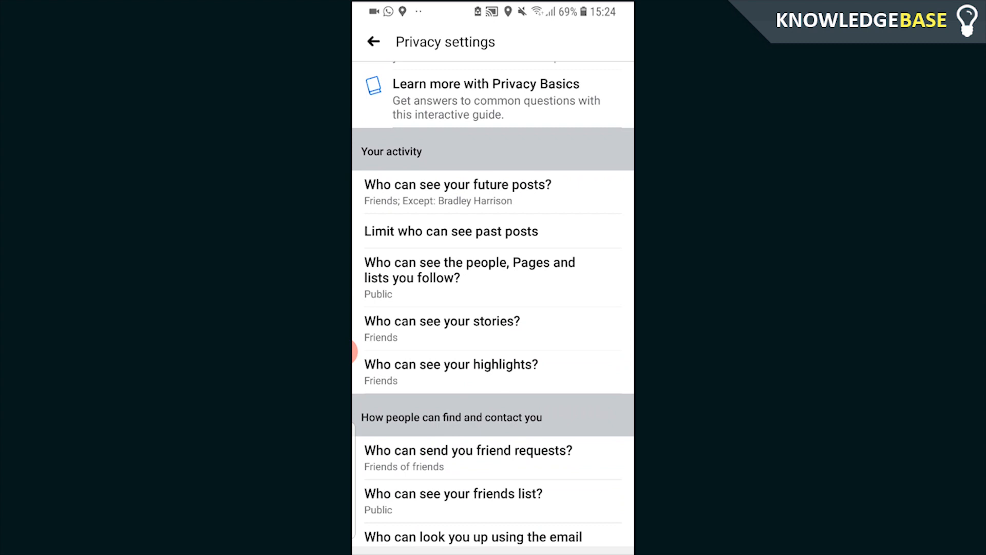
- Review the audience for future posts, keep it at Friends, and return to Privacy settings
left_click(457, 184)
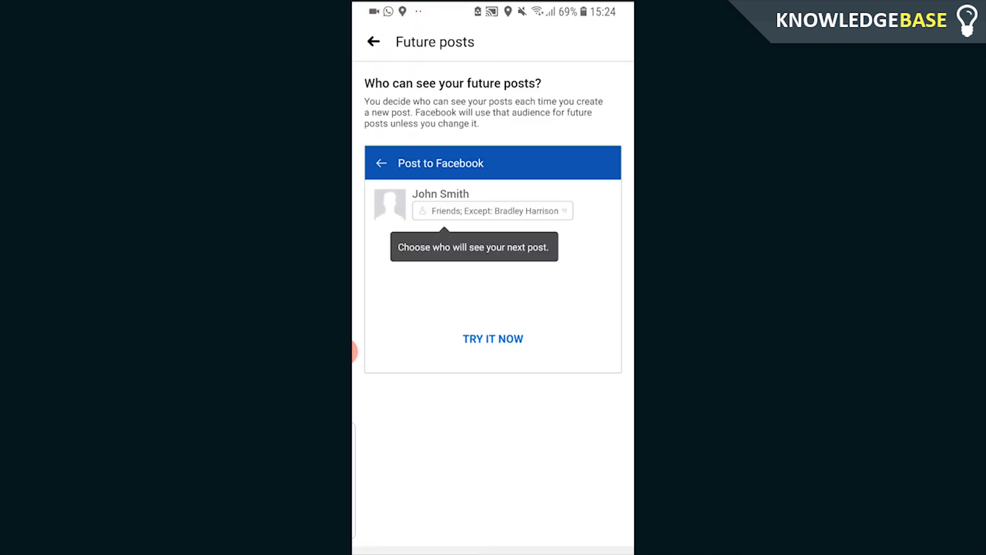
left_click(492, 338)
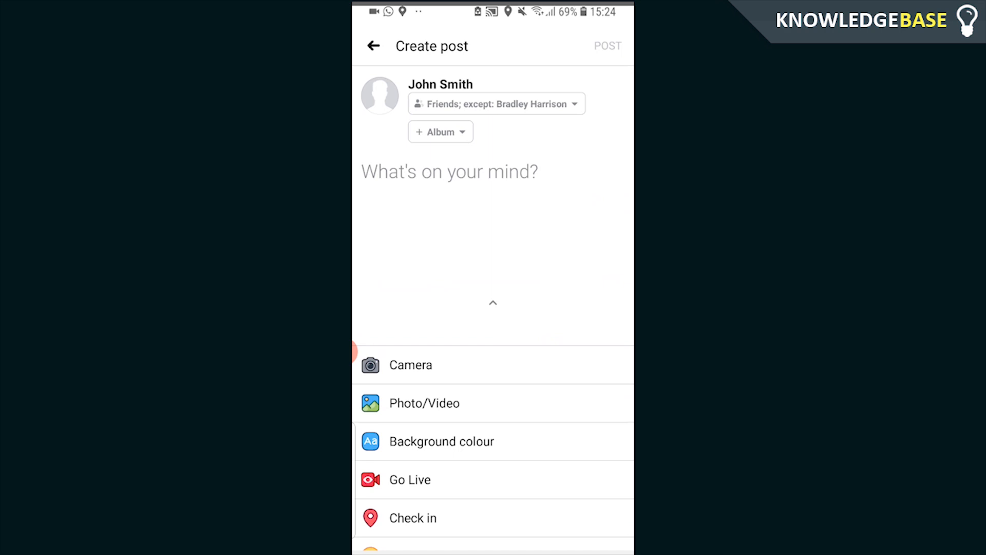
left_click(496, 104)
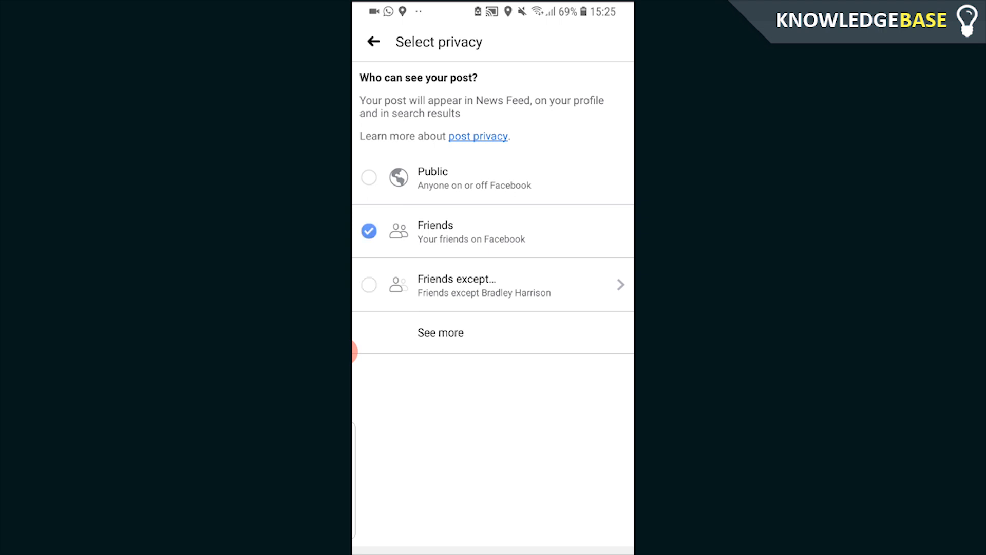
left_click(372, 41)
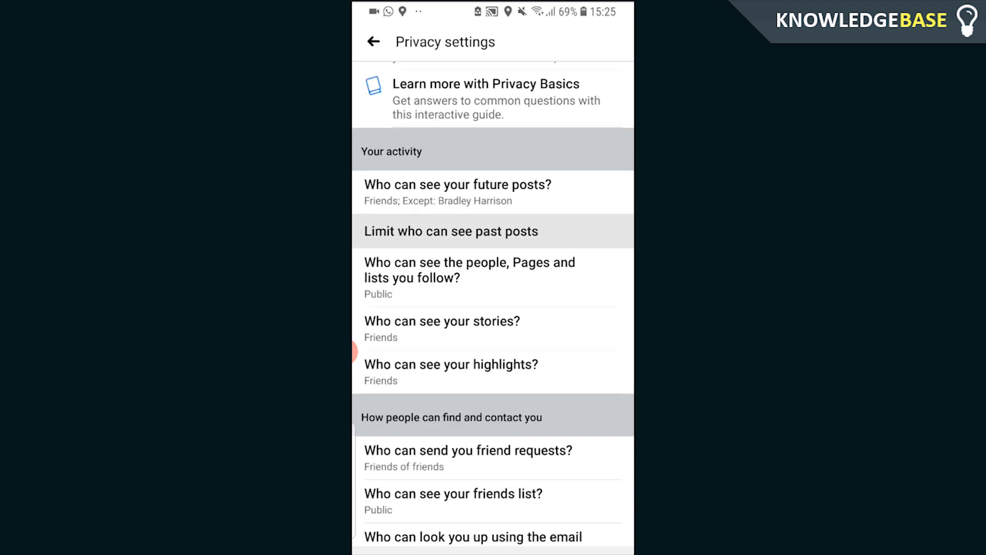
- Use 'Limit who can see past posts' to restrict old timeline posts to Friends, then return
left_click(450, 232)
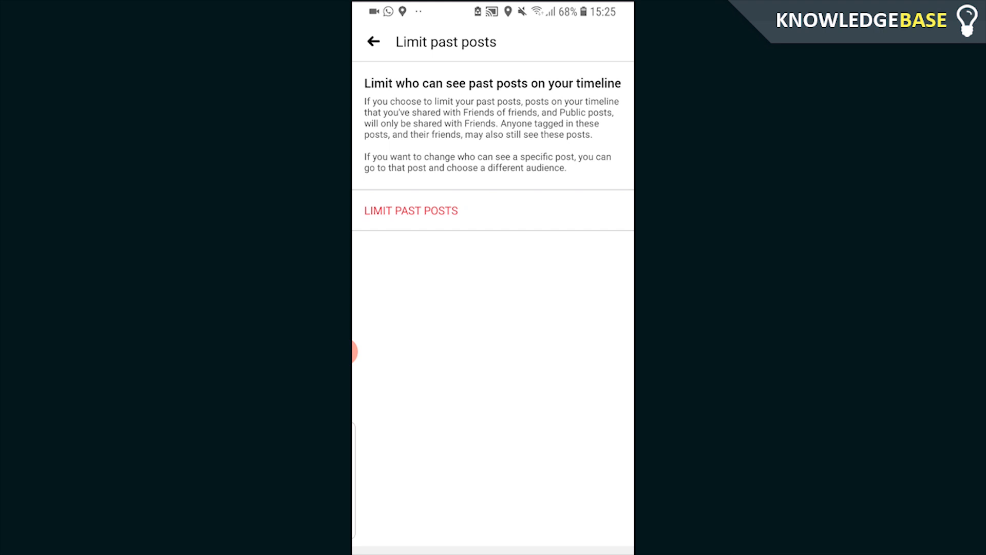
left_click(411, 209)
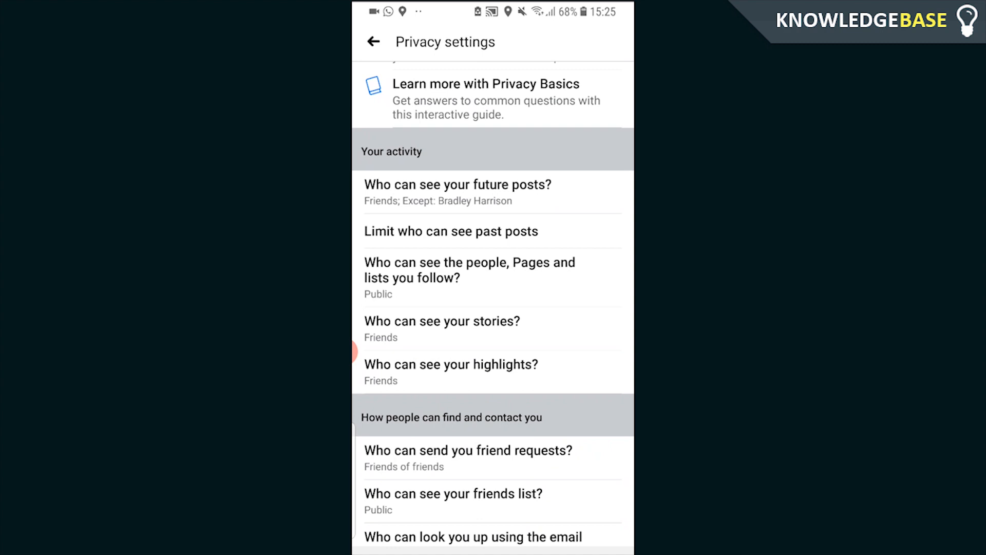
scroll("down", 3)
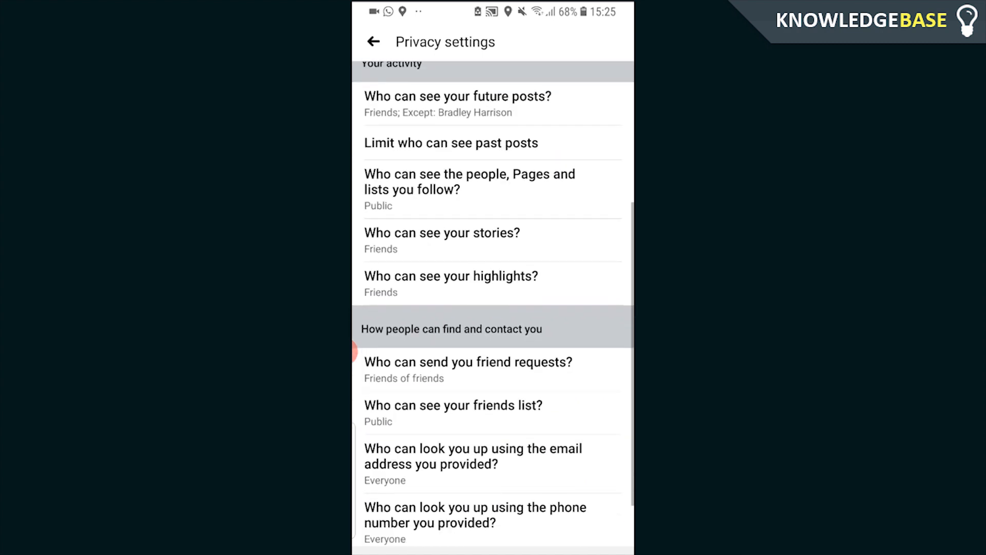